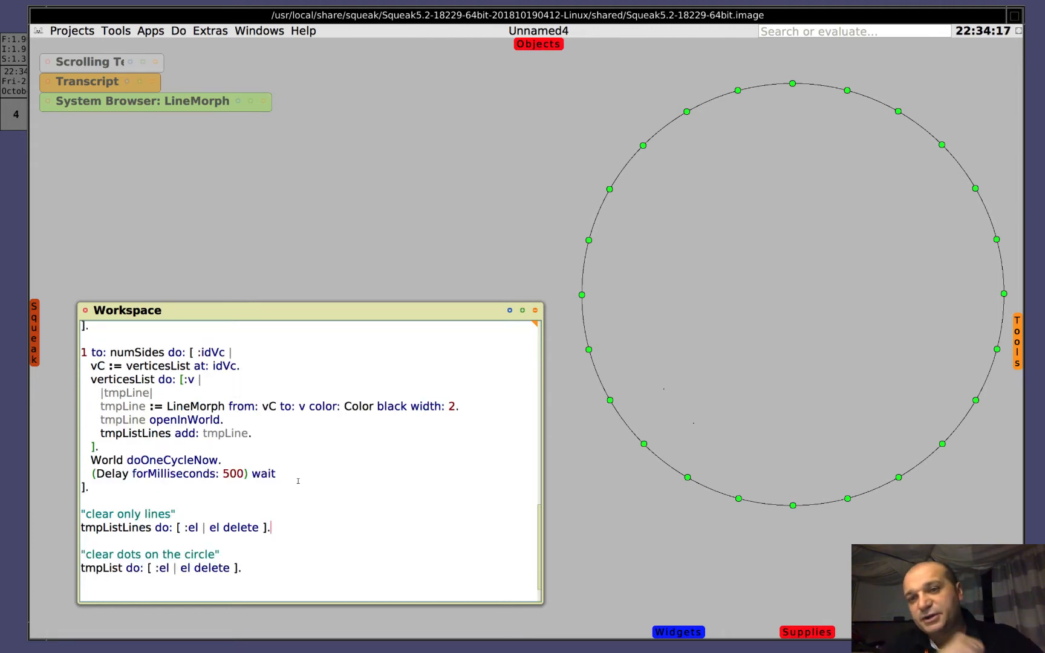
- Set the vertex index to 11 and draw a second fan of lines to every other vertex
scroll("down", 3)
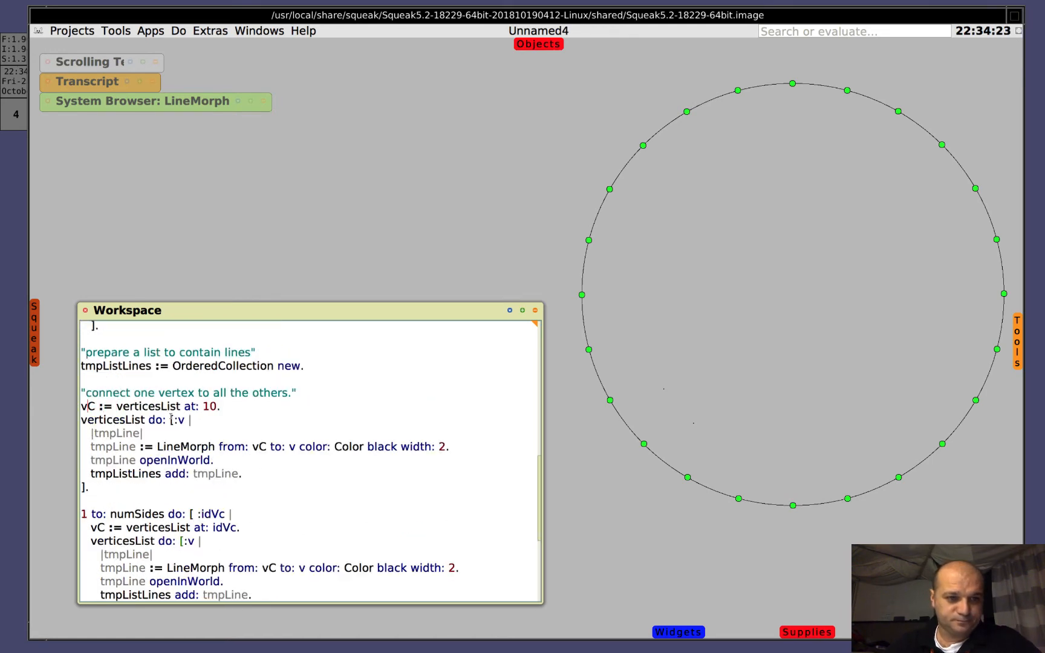
left_click_drag(81, 406, 143, 433)
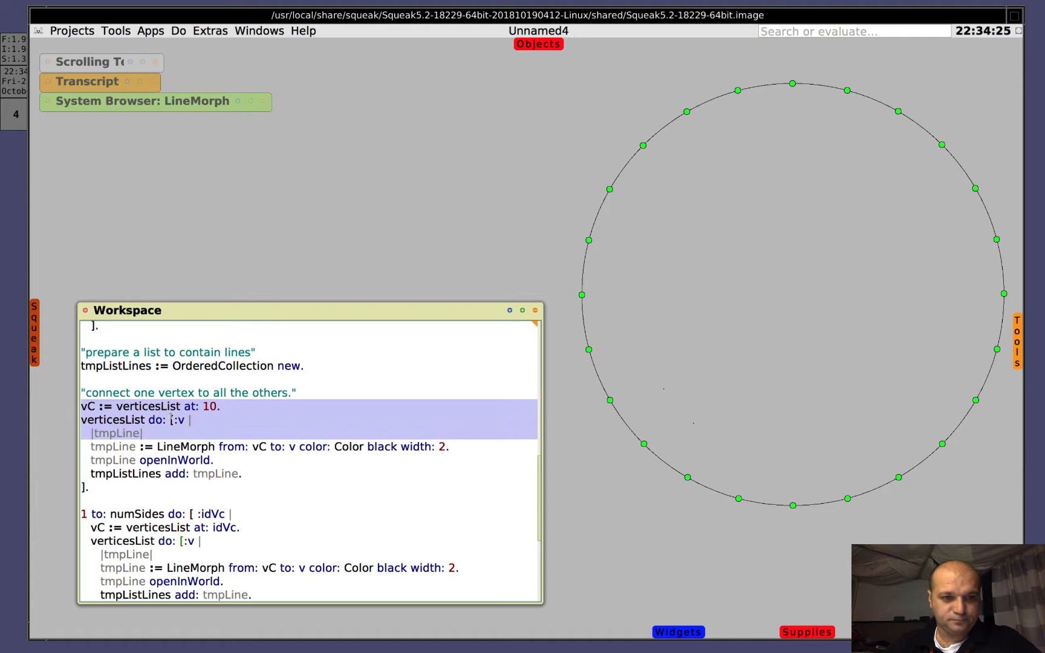
left_click_drag(191, 419, 90, 487)
type("1")
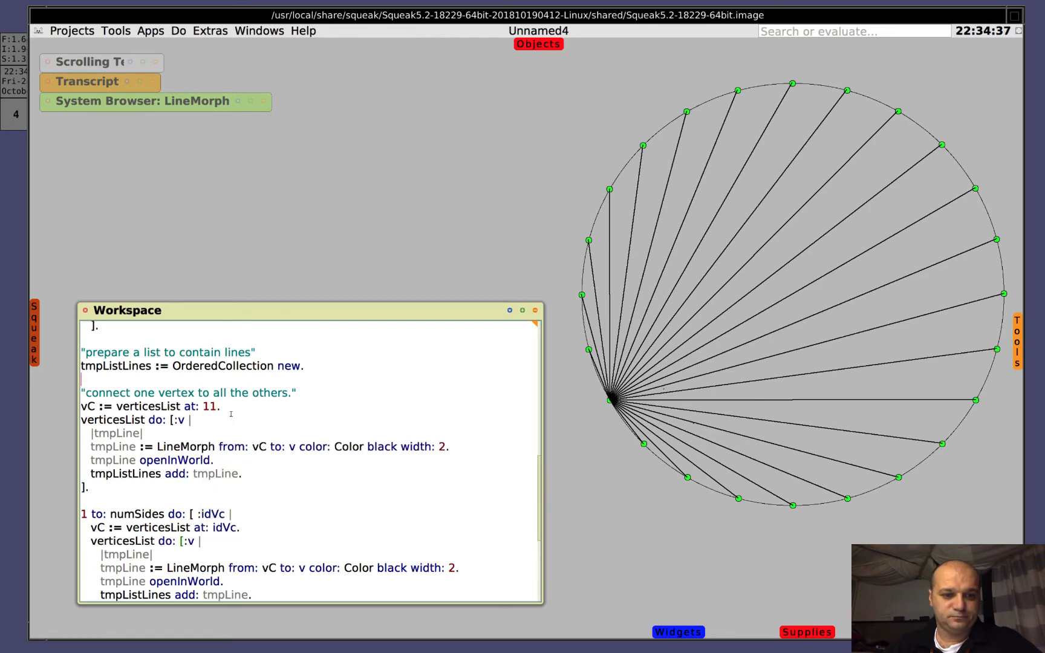
left_click_drag(80, 393, 449, 447)
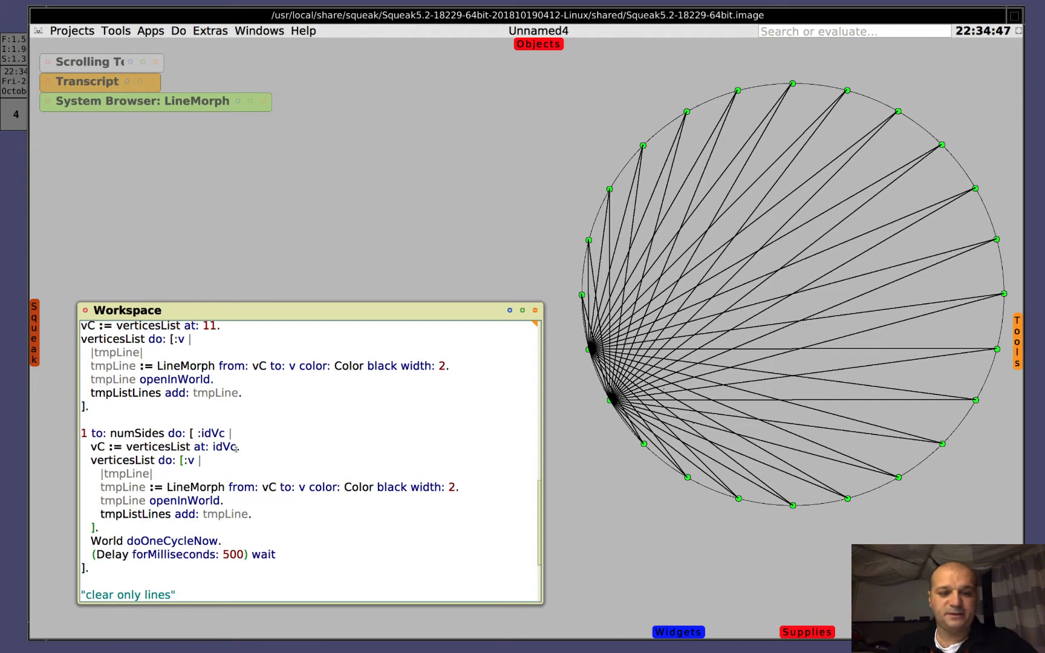
- Run the 1 to: numSides do: loop to join every vertex to all the others
left_click_drag(83, 433, 252, 514)
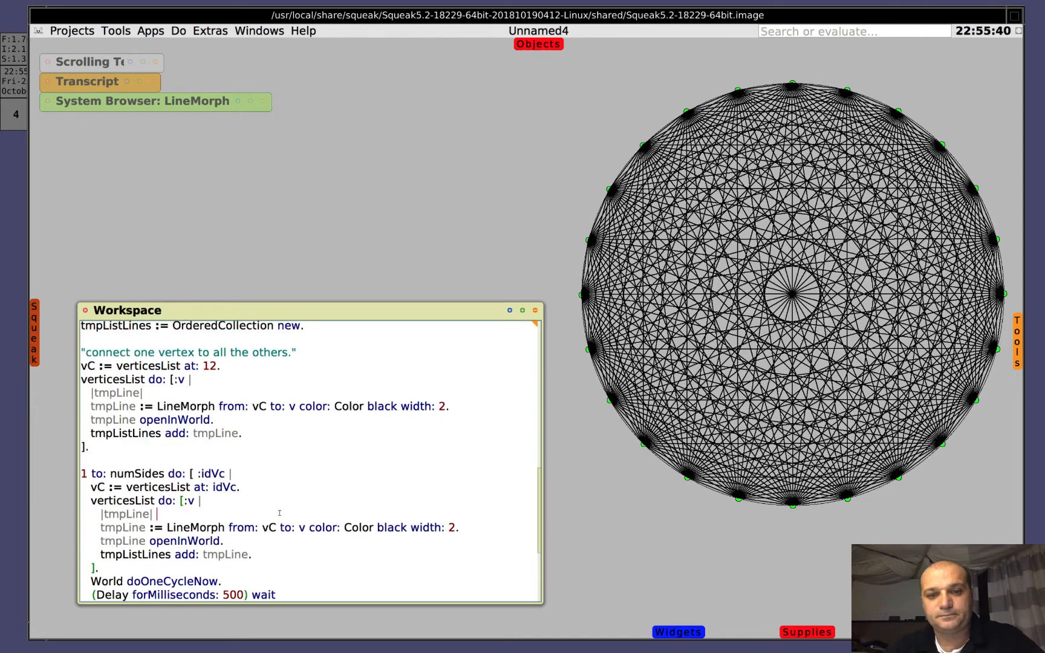
scroll("down", 3)
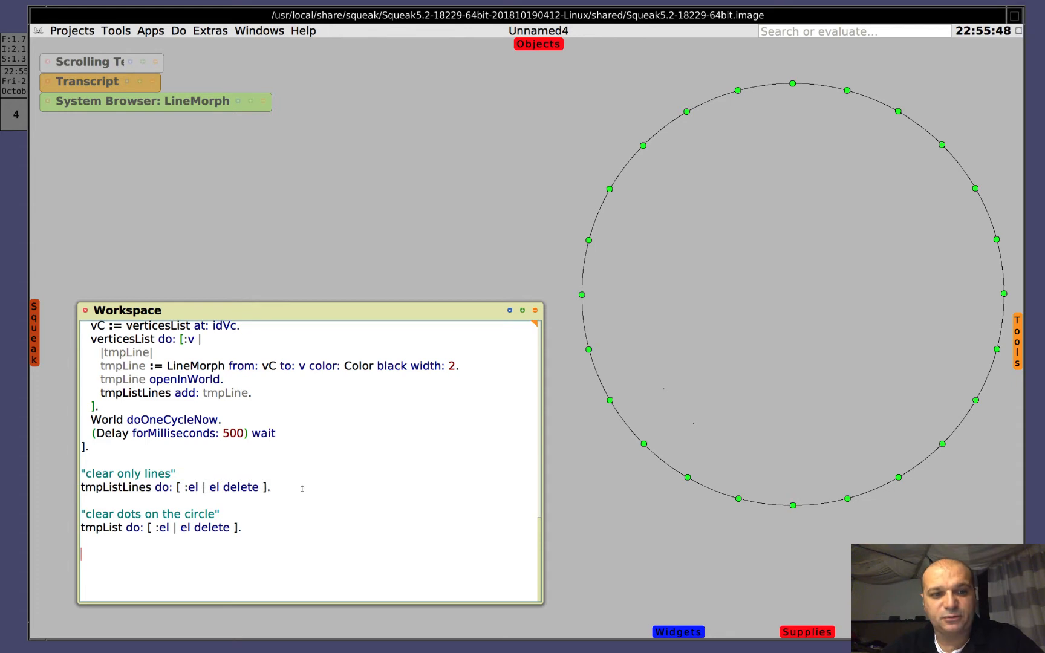
- Run tmpListLines do: [ :el | el delete ] to delete all the connecting lines
triple_click(159, 528)
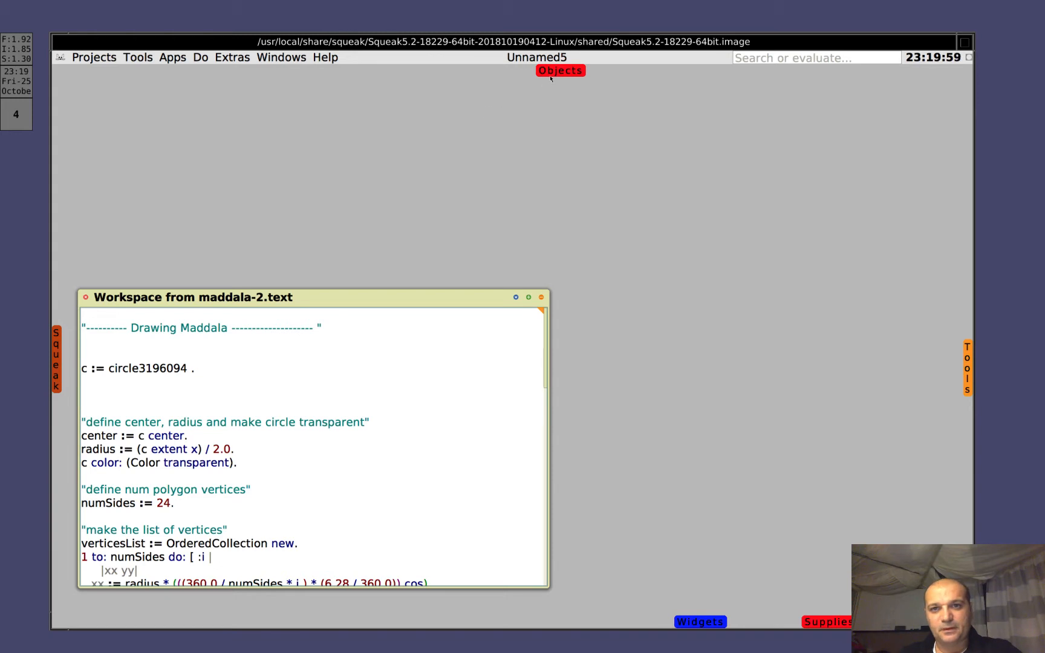
- Drop a Circle into the world with textual references on, assigning c := circle3609845
left_click(560, 70)
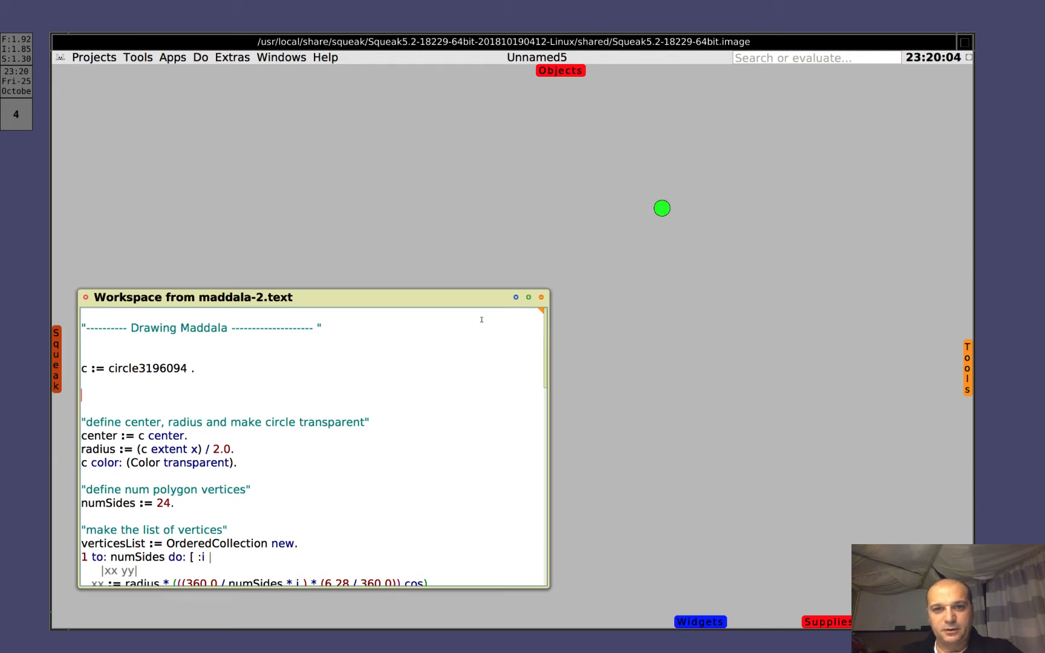
left_click(516, 296)
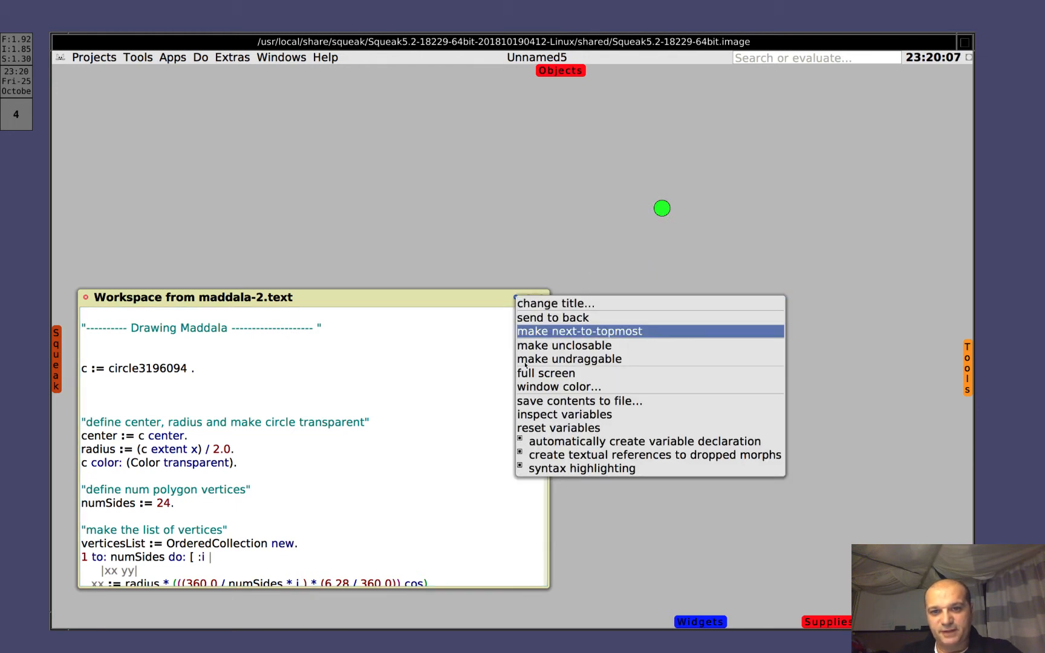
mouse_move(640, 455)
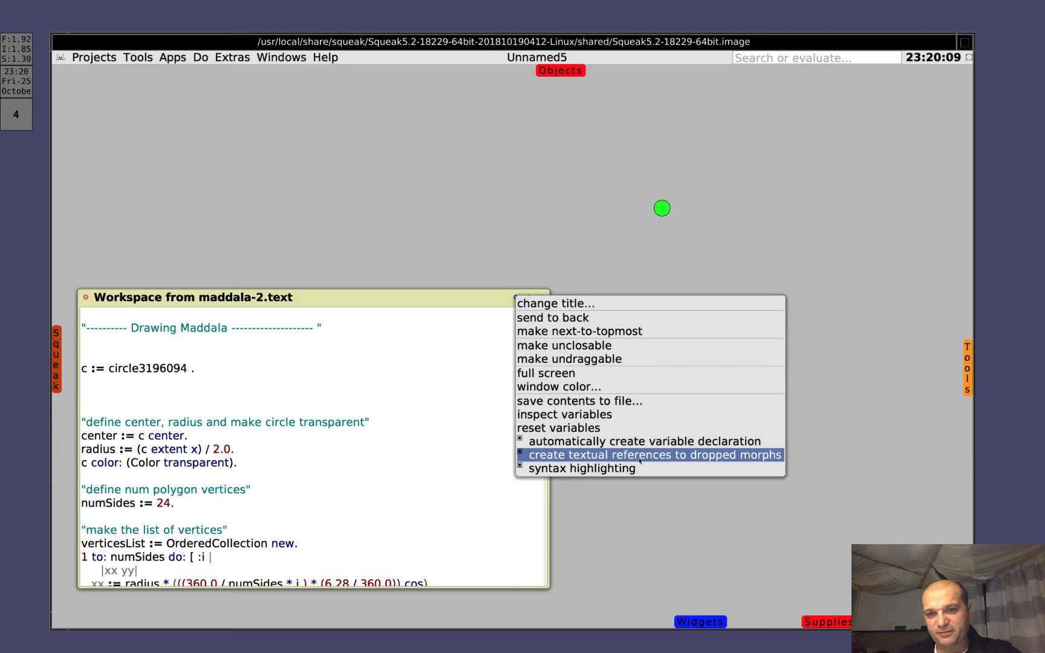
left_click(647, 455)
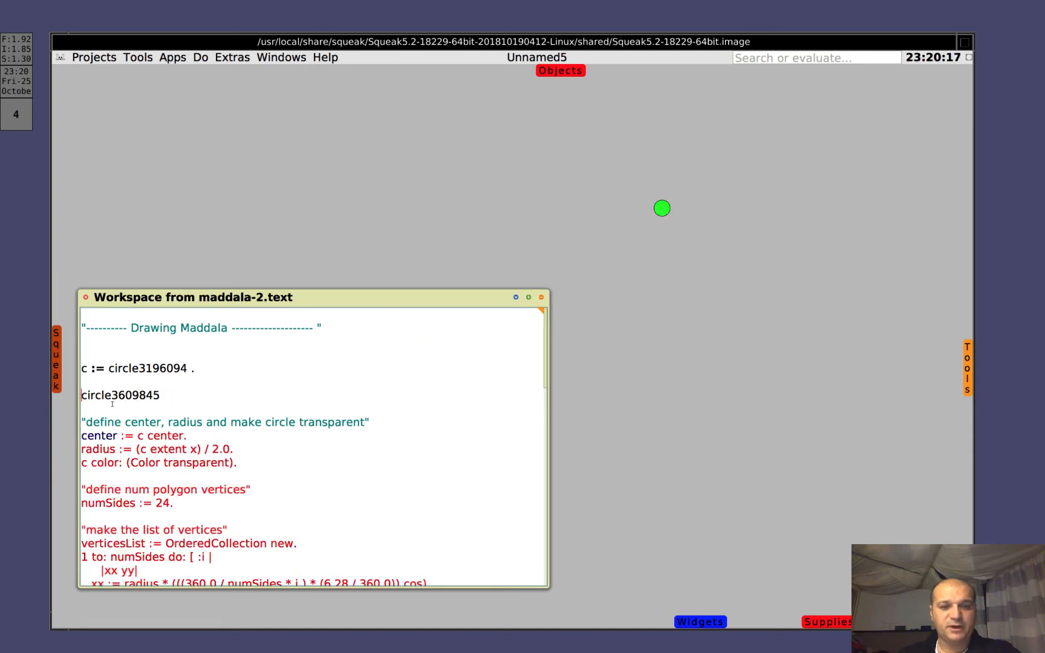
type("c :=")
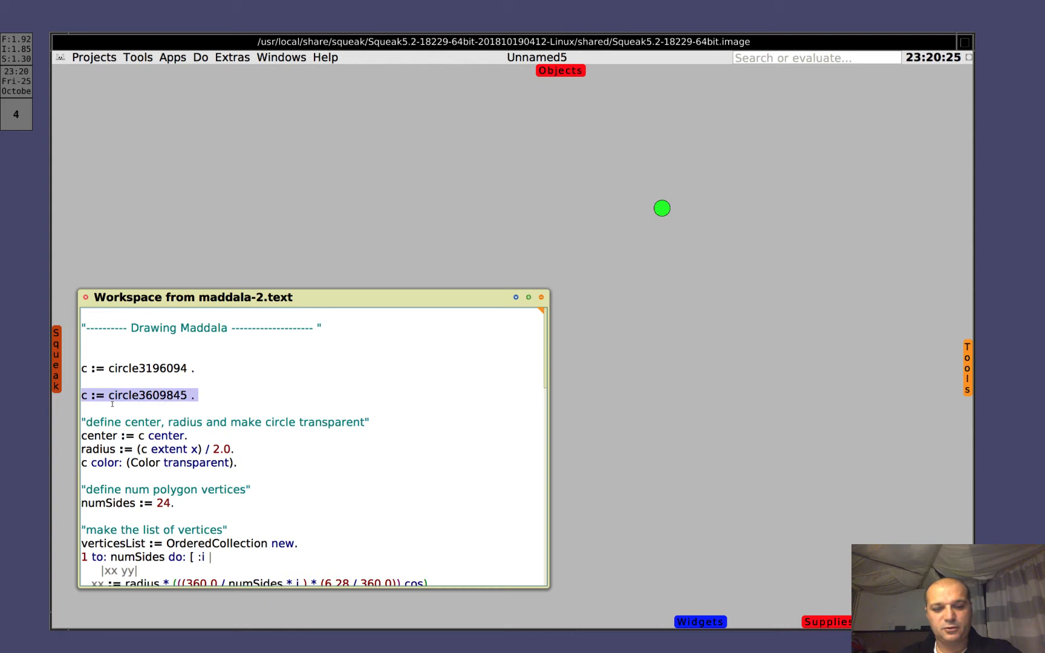
left_click(113, 407)
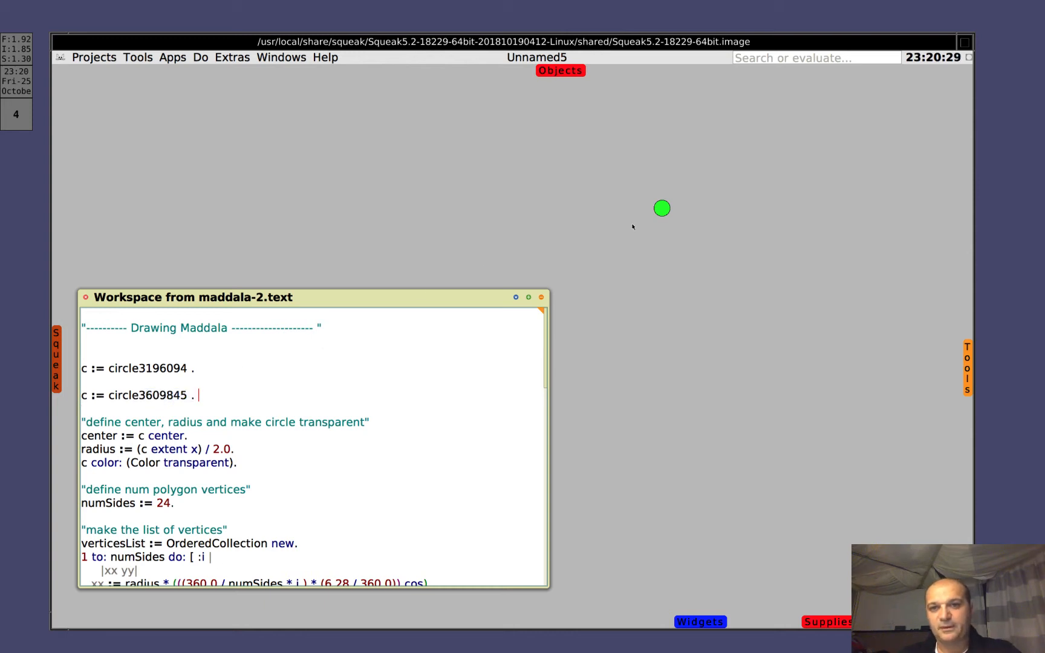
left_click(662, 209)
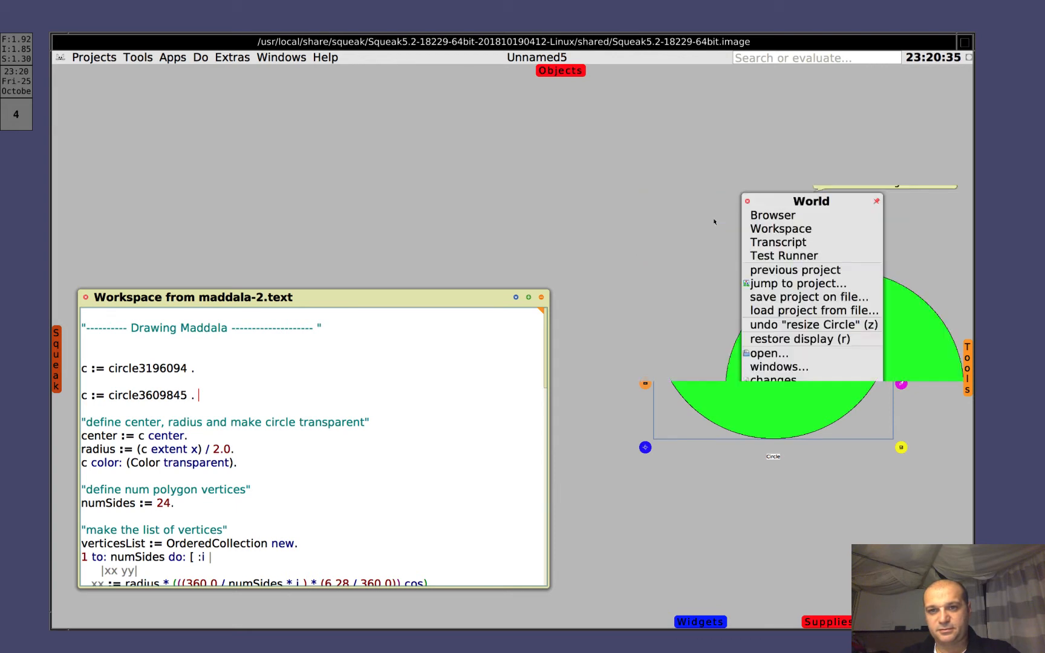
- Resize the green circle into a large disc on the right of the world
left_click(800, 325)
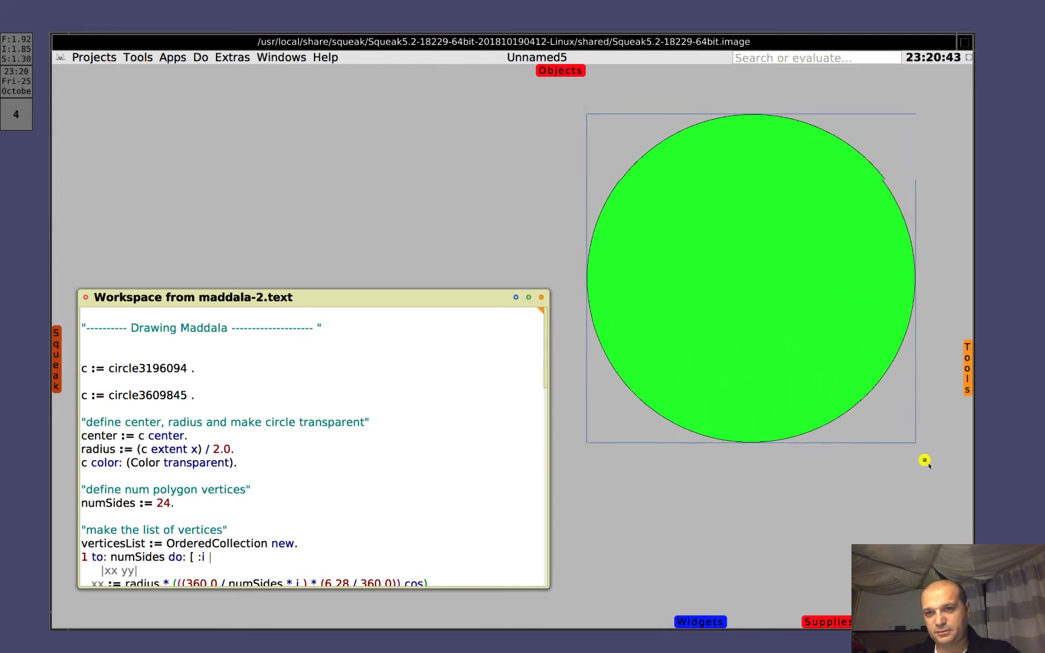
left_click(751, 280)
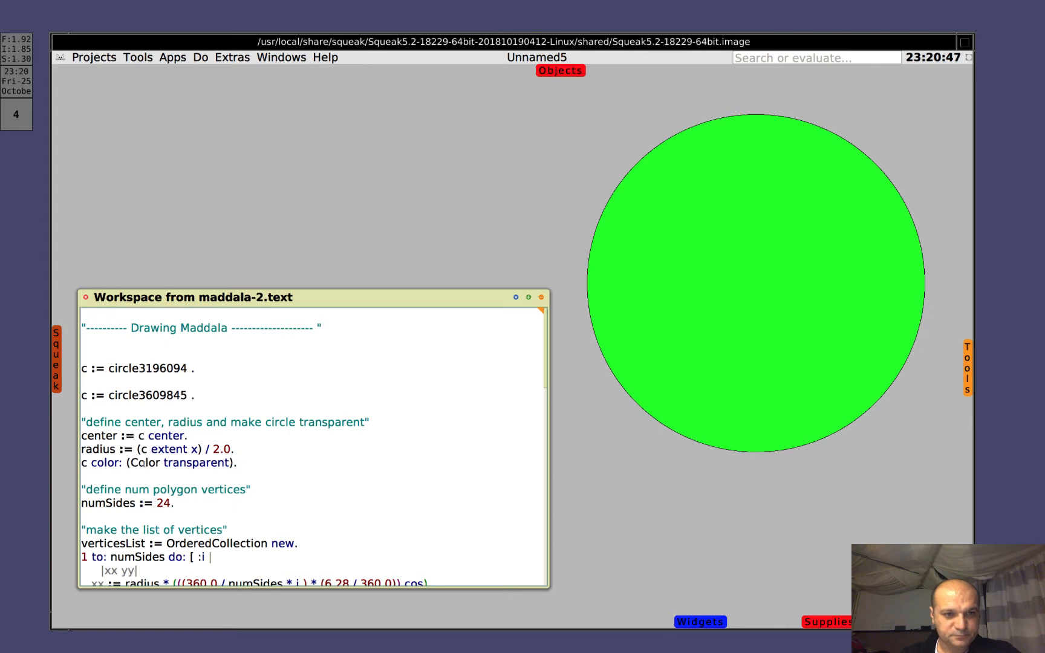
left_click(192, 436)
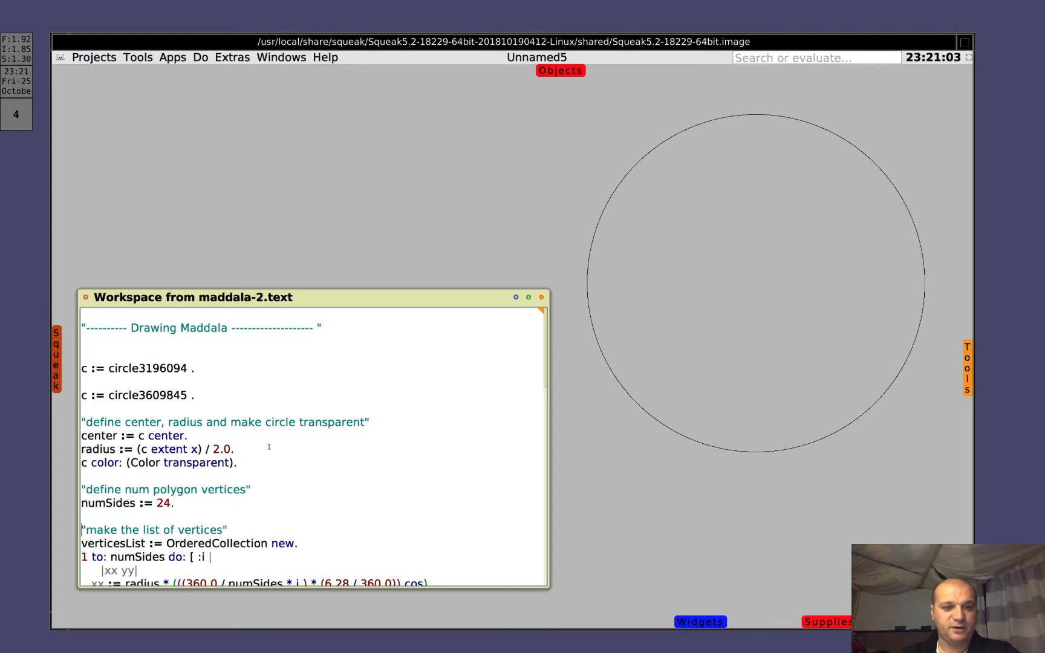
- Make the big circle transparent and inspect verticesList, confirming it is an empty OrderedCollection
scroll("down", 3)
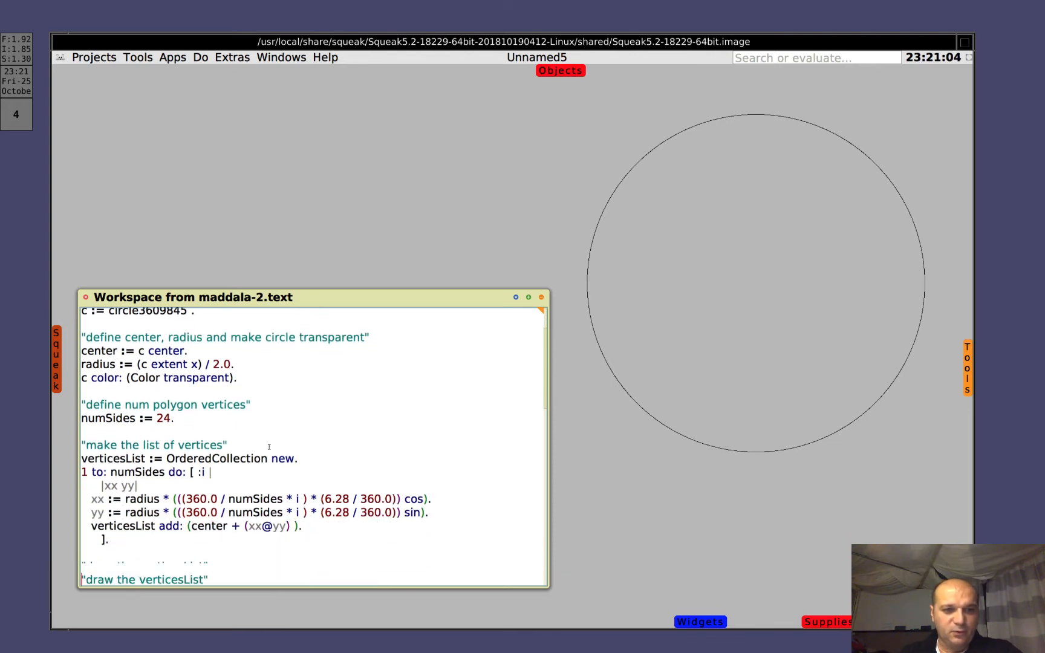
scroll("down", 3)
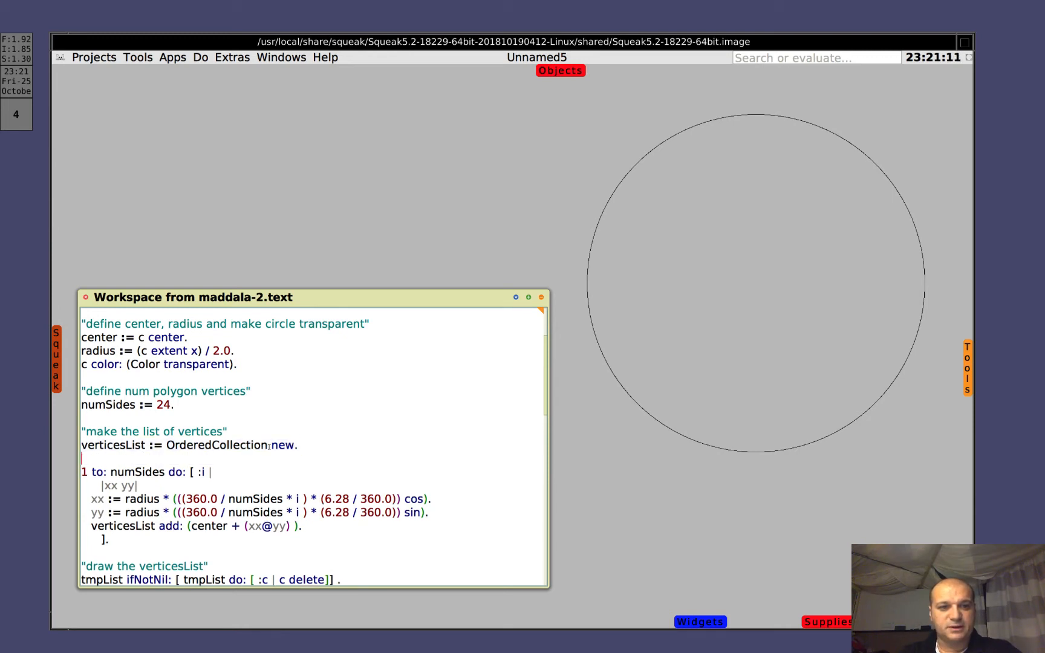
type("veri")
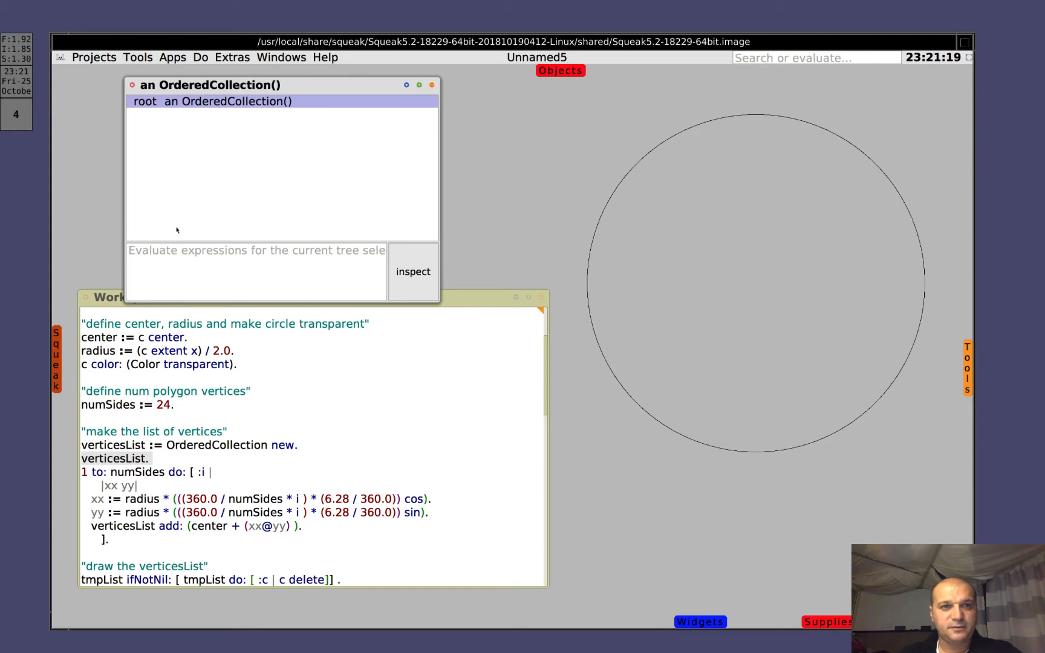
mouse_move(262, 104)
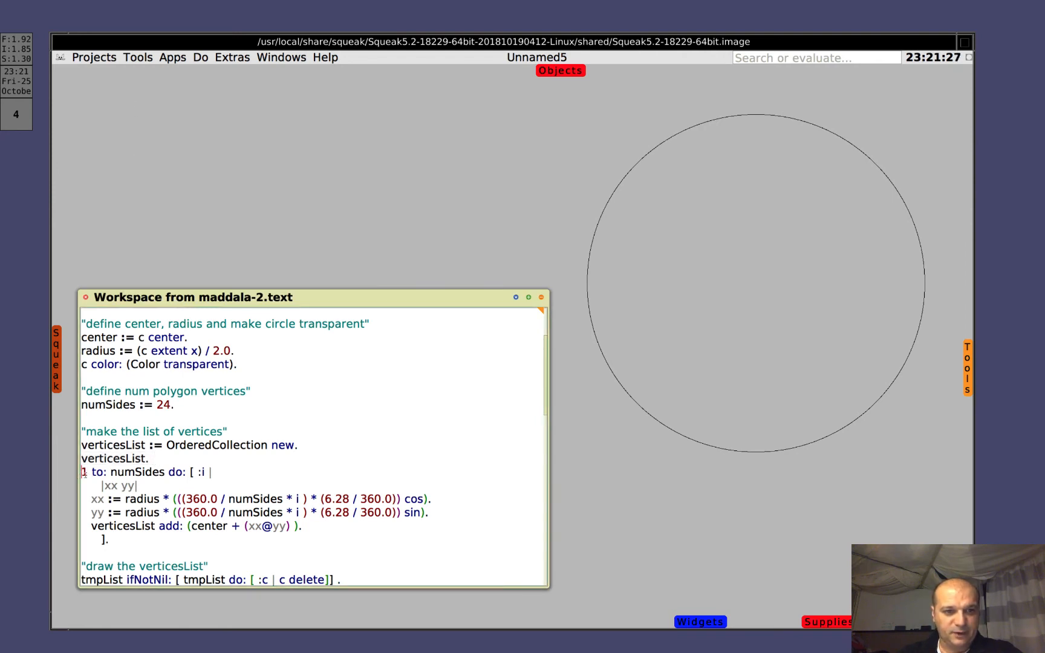
left_click_drag(81, 472, 432, 498)
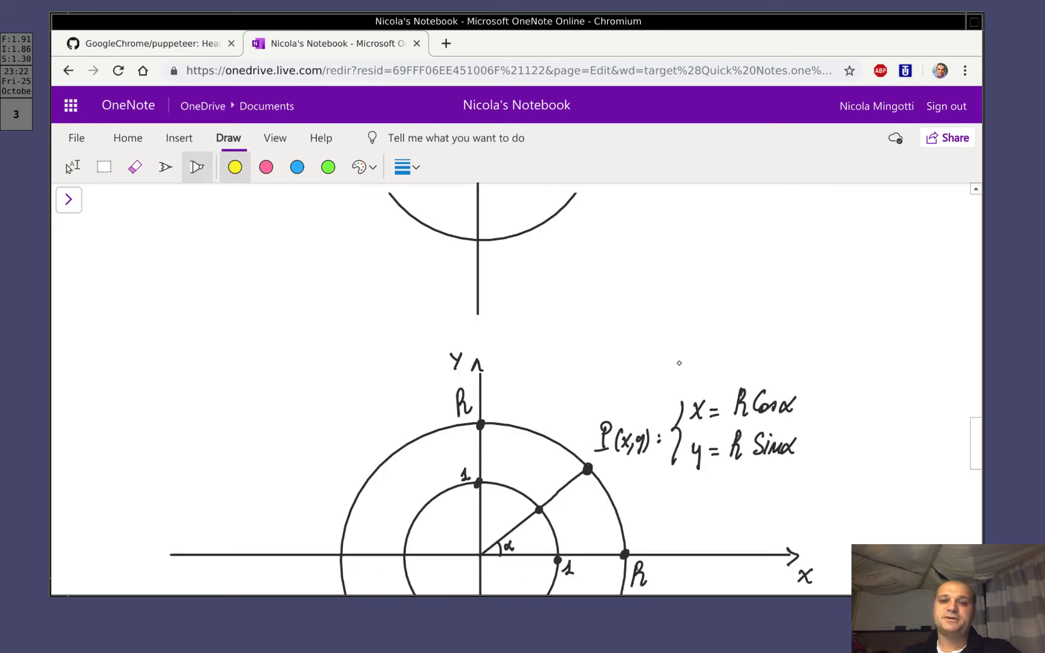
- Scroll the OneNote page to the sketch of a circle centred at (x0, y0)
scroll("down", 3)
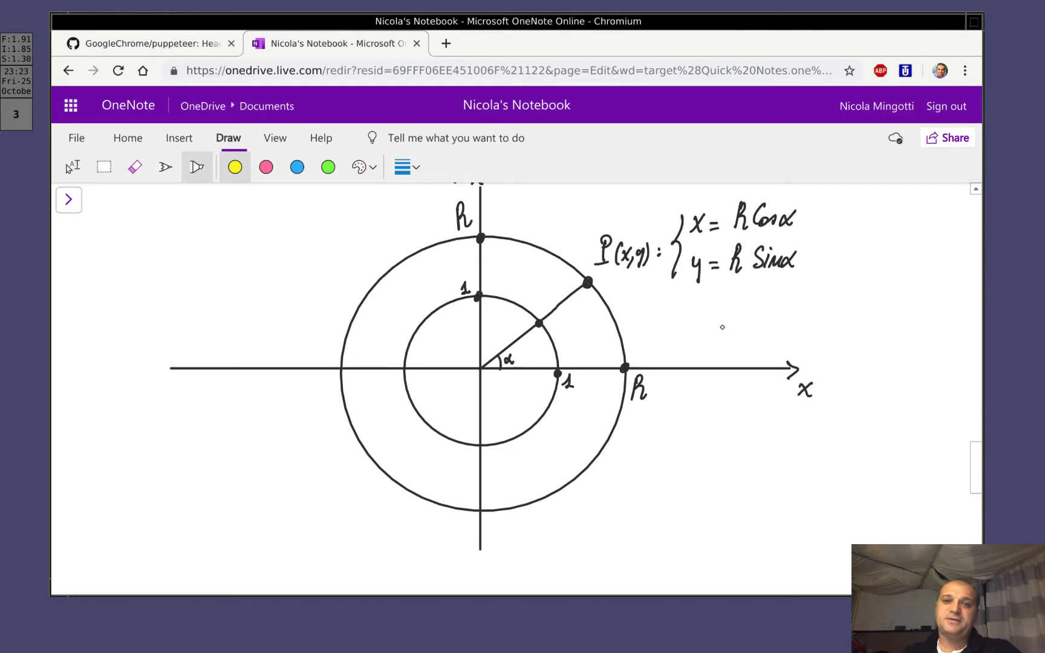
scroll("down", 3)
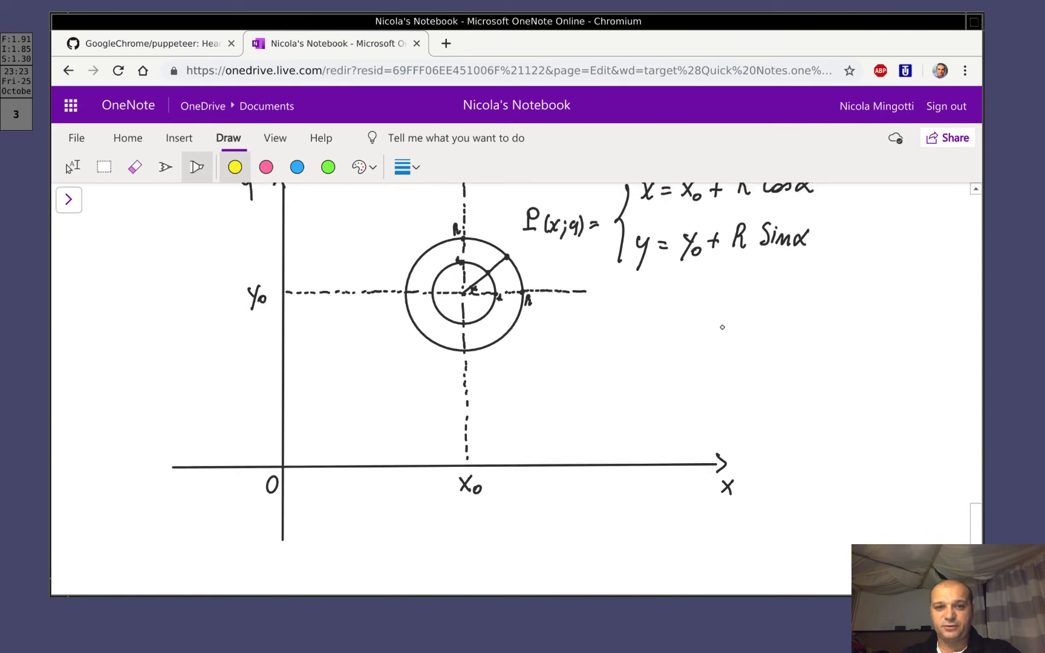
scroll("down", 3)
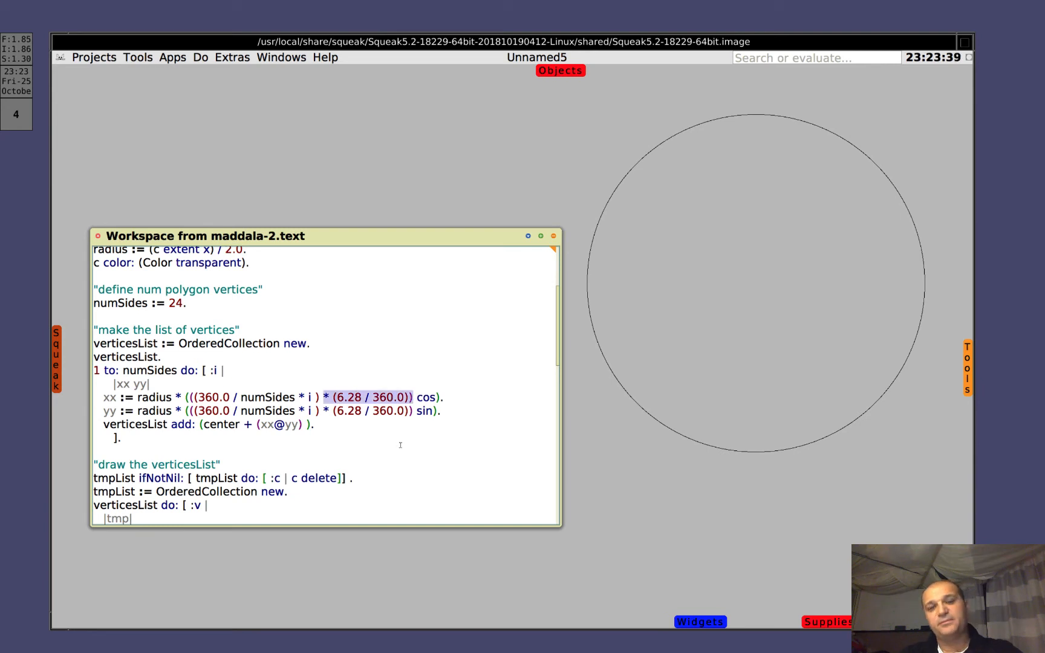
mouse_move(403, 444)
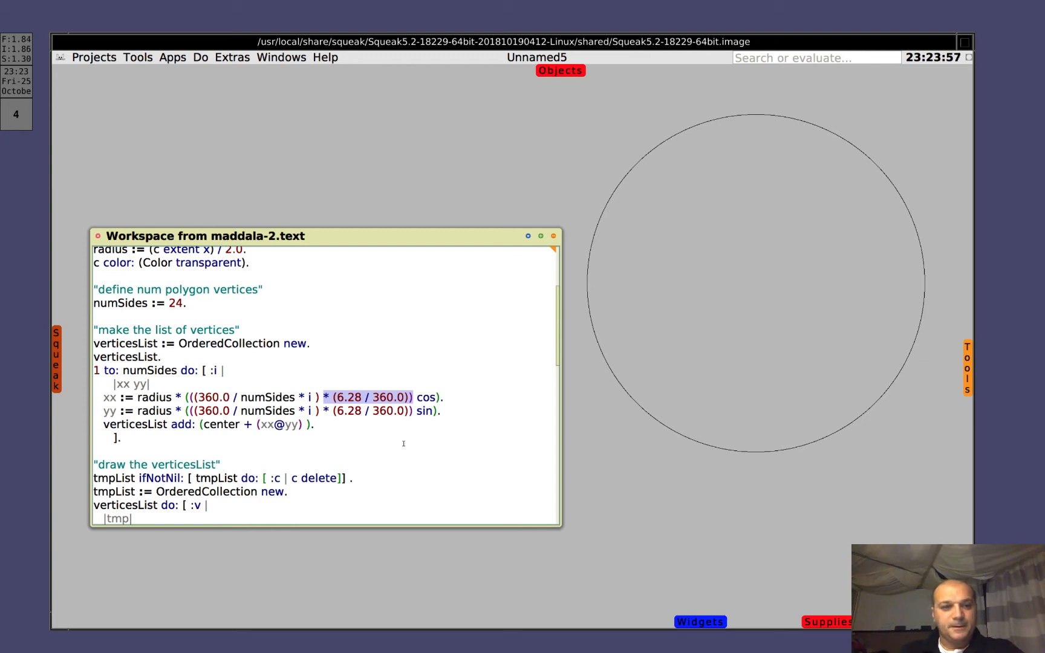
- Scroll the workspace down to the 'draw the verticesList' section
scroll("down", 3)
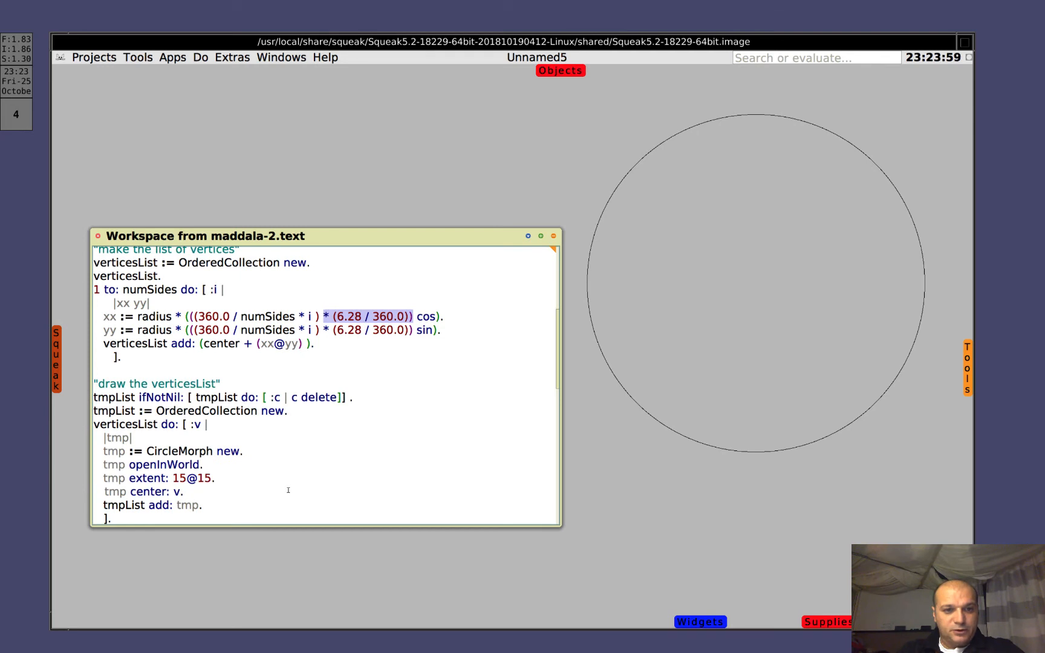
scroll("down", 3)
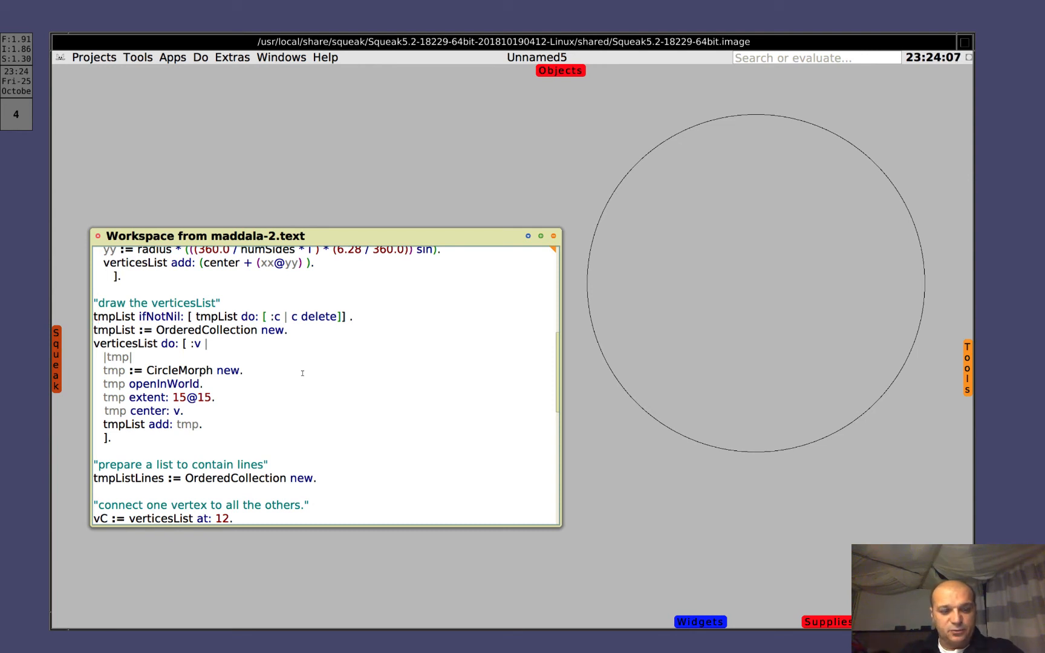
- Run the 'draw the verticesList' block to place green dots at each vertex, then select verticesList
left_click_drag(94, 316, 111, 438)
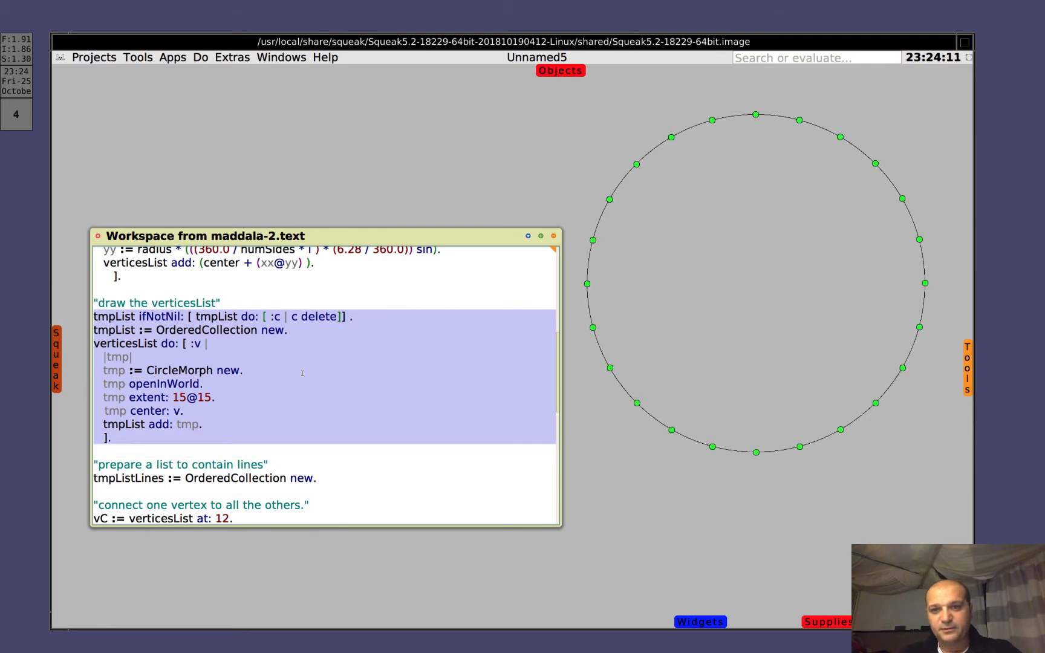
left_click(385, 394)
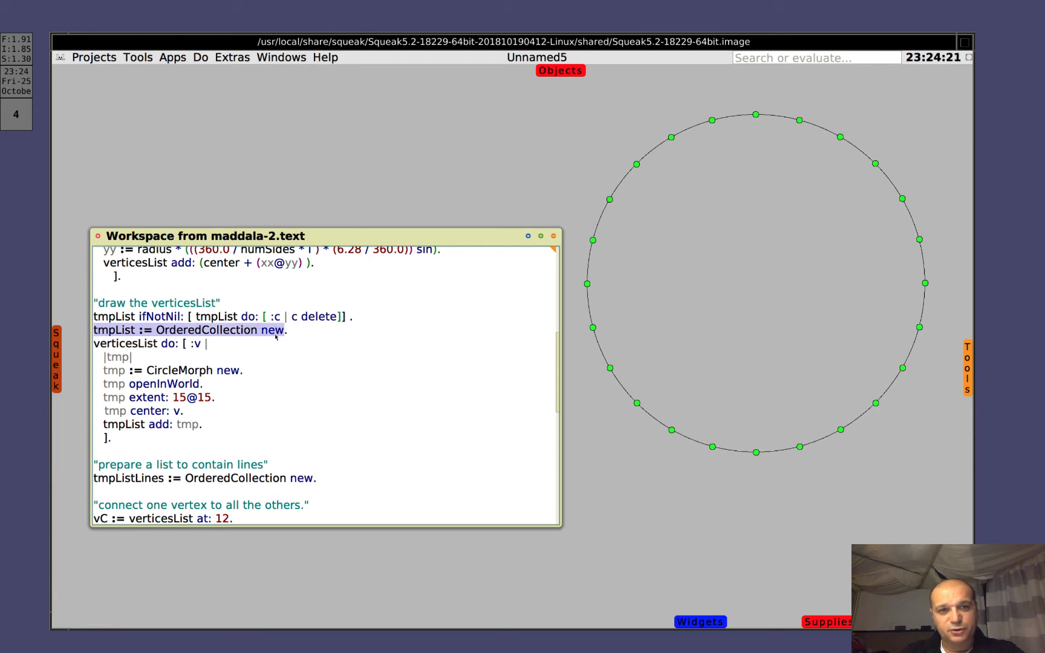
mouse_move(234, 355)
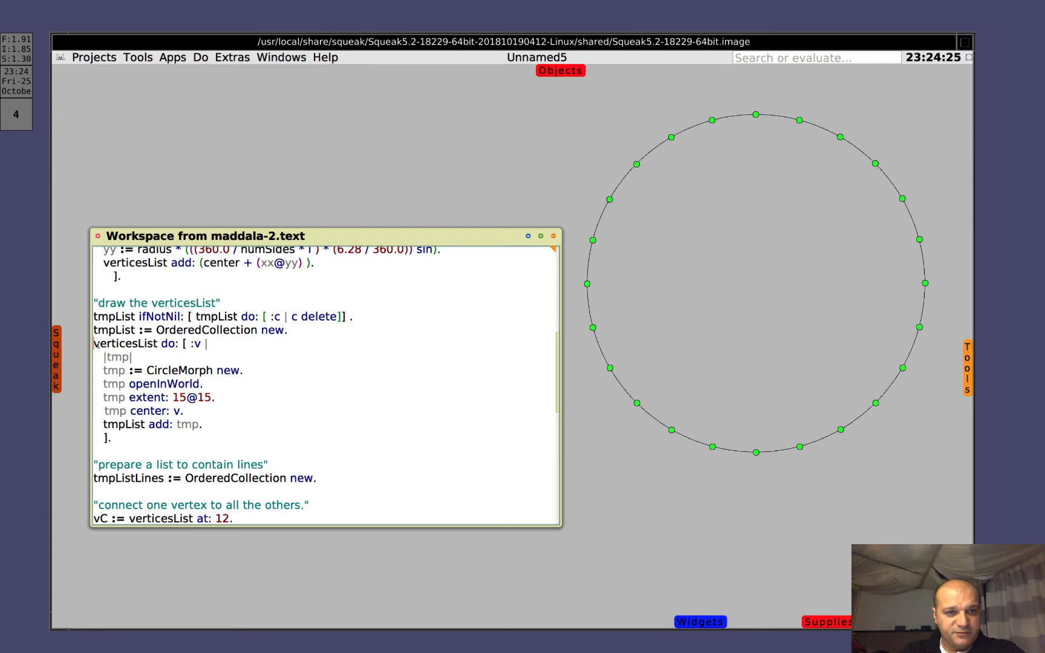
double_click(125, 343)
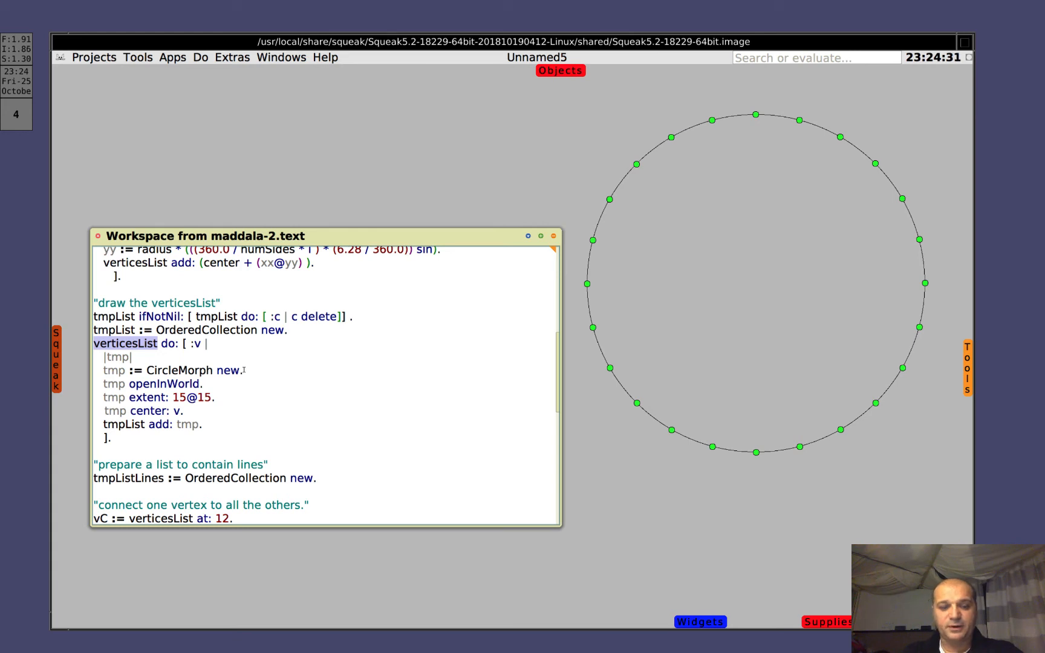
left_click(125, 343)
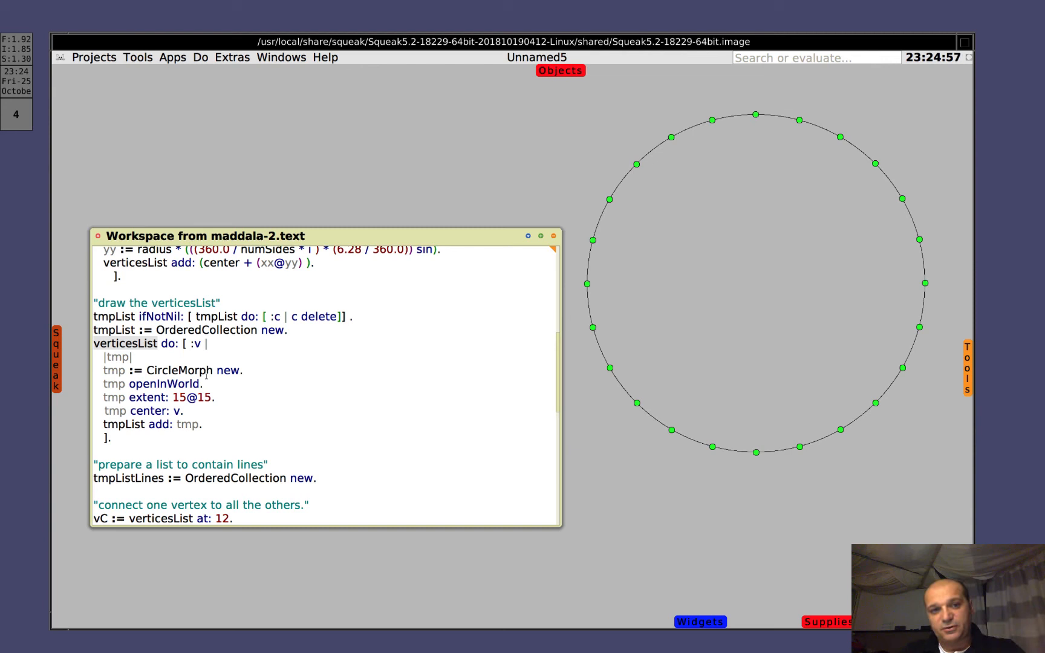
mouse_move(137, 443)
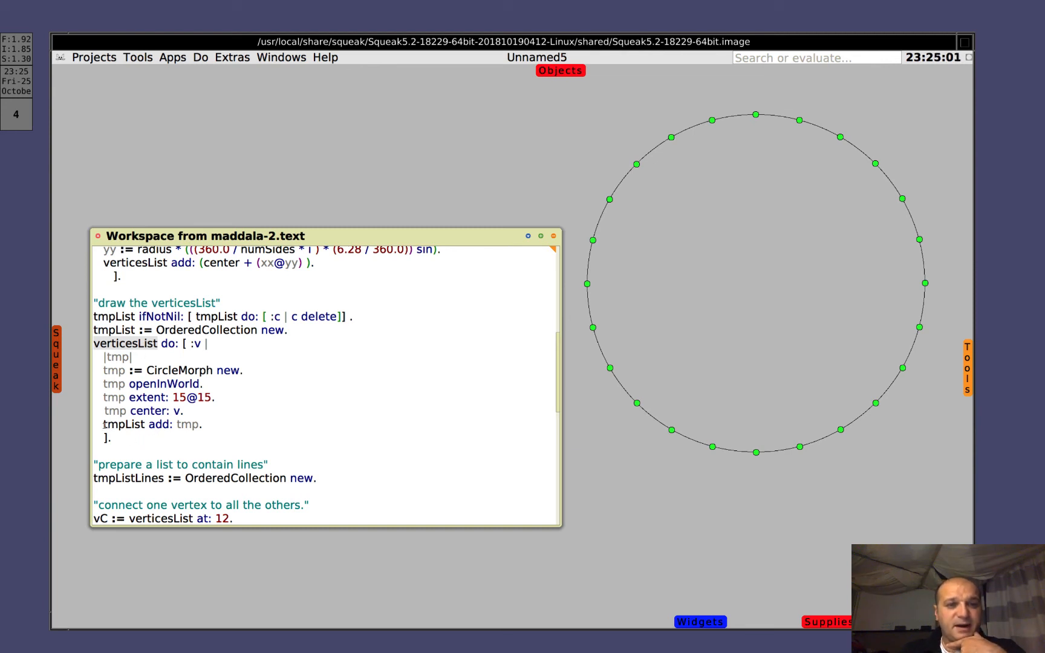
double_click(123, 425)
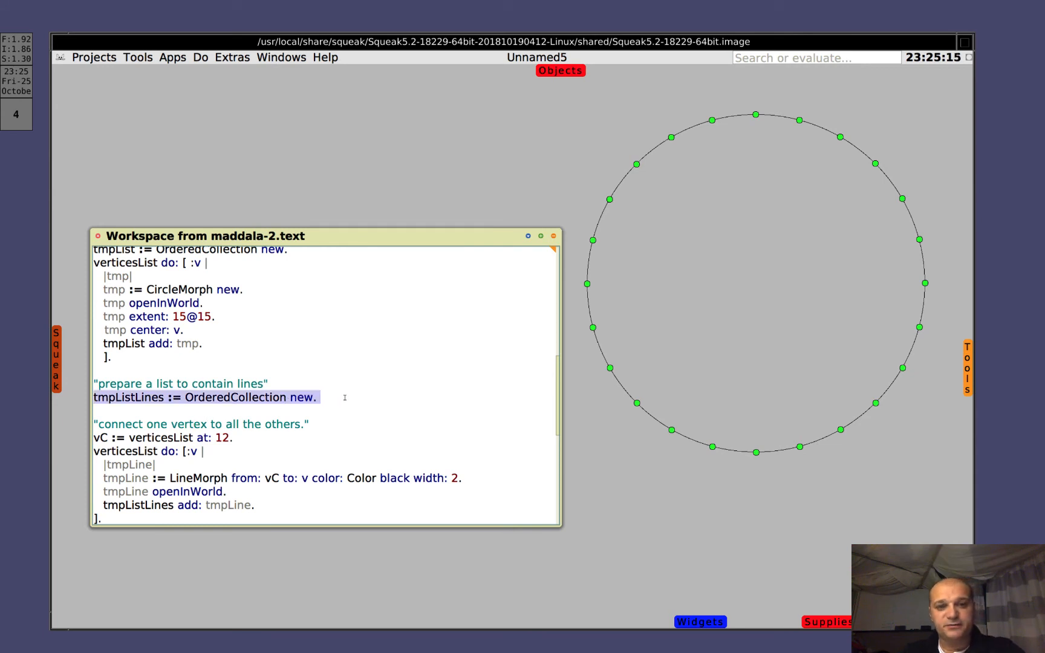
- Select the 'connect one vertex to all the others' code to fan lines from the leftmost vertex
scroll("down", 3)
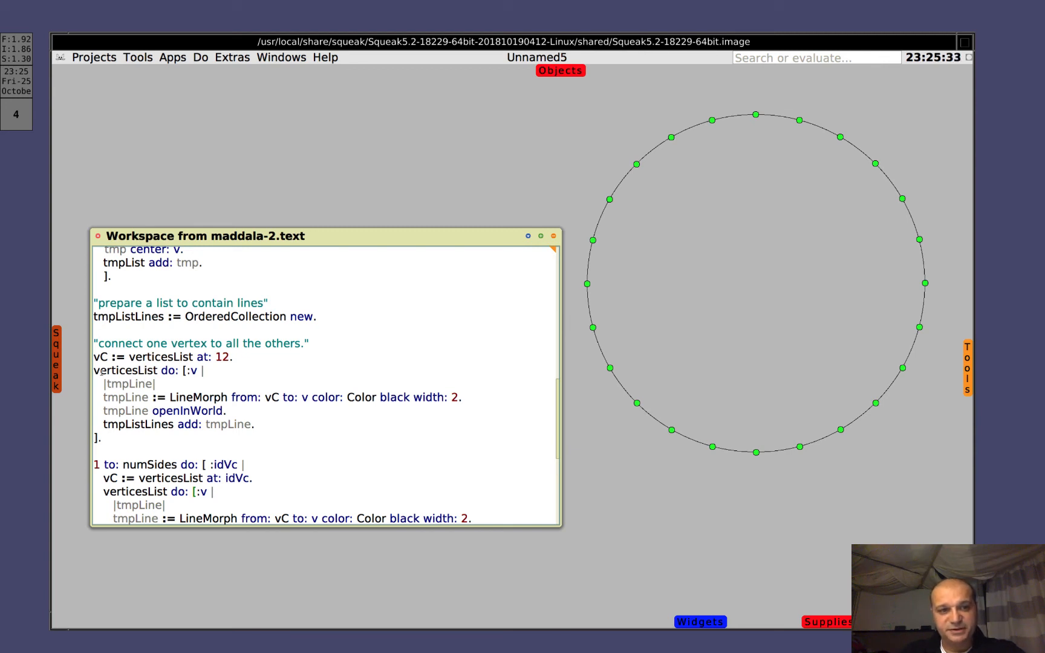
double_click(116, 371)
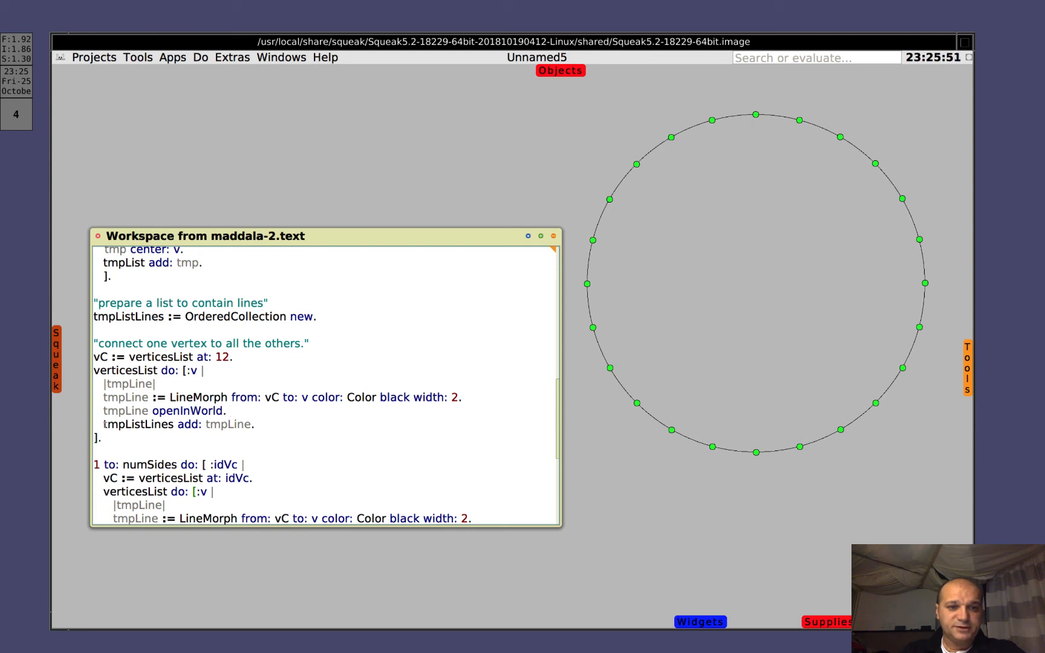
double_click(136, 424)
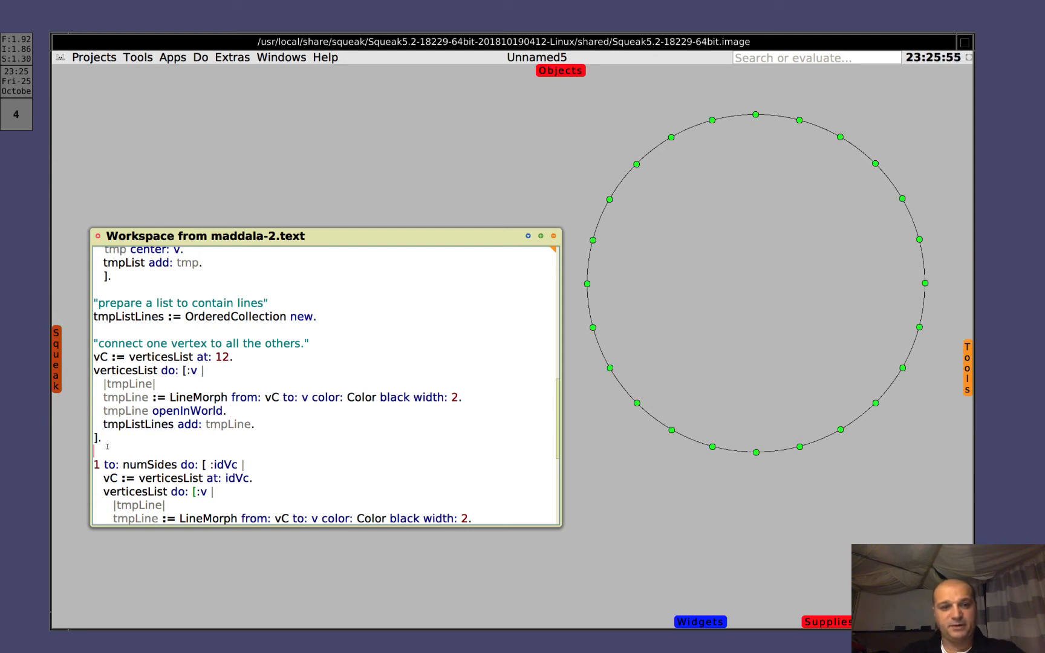
left_click_drag(93, 371, 99, 439)
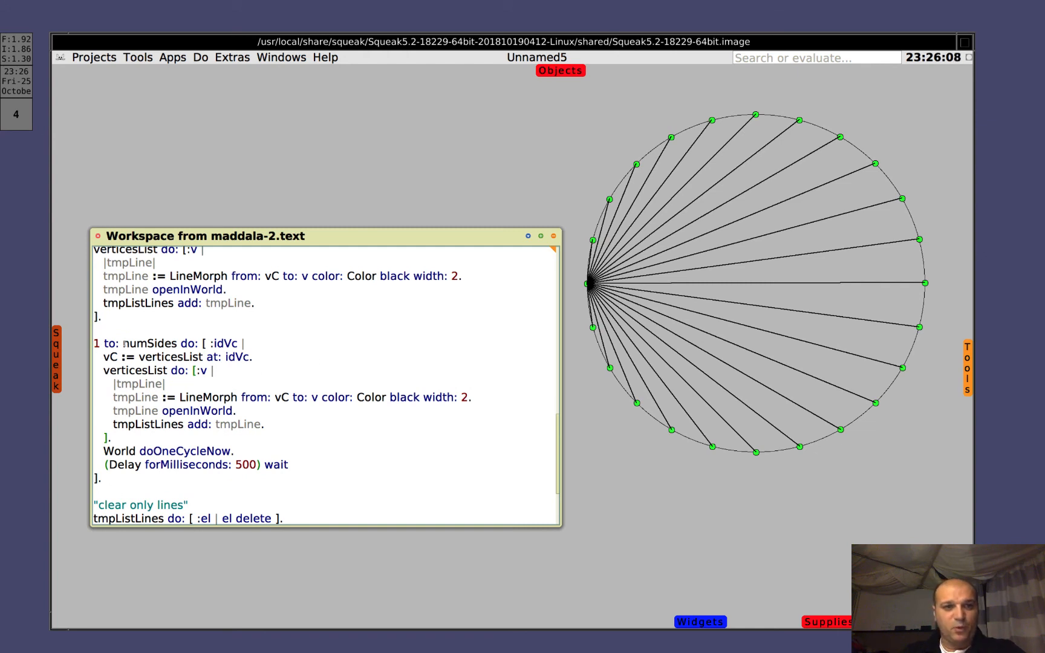
- Select and evaluate the 1 to: numSides do: loop joining every vertex to all others
double_click(148, 343)
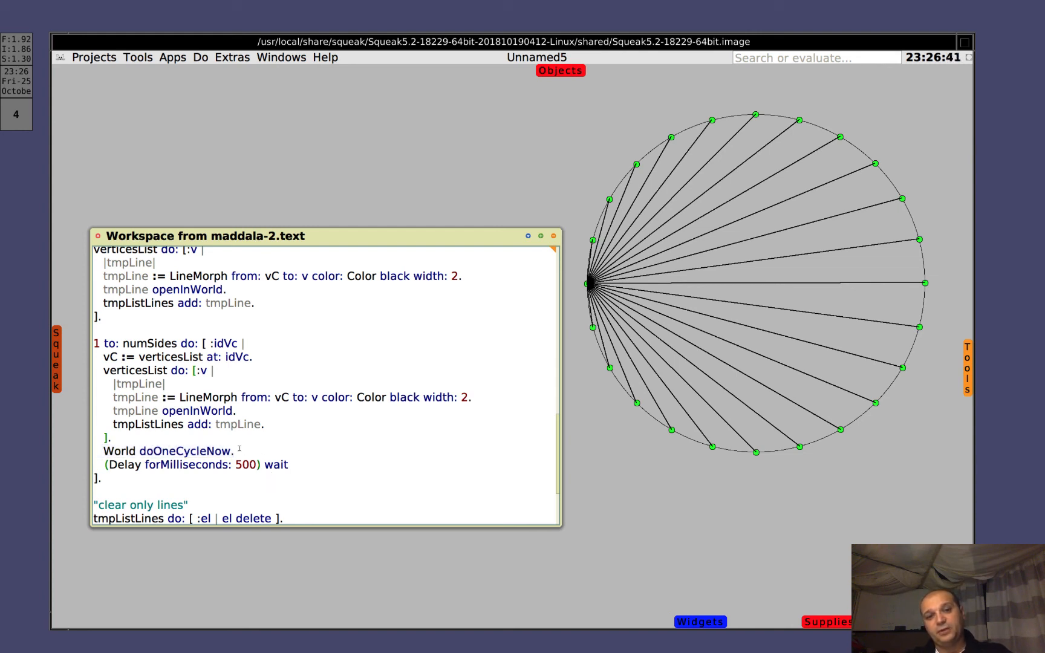
double_click(169, 451)
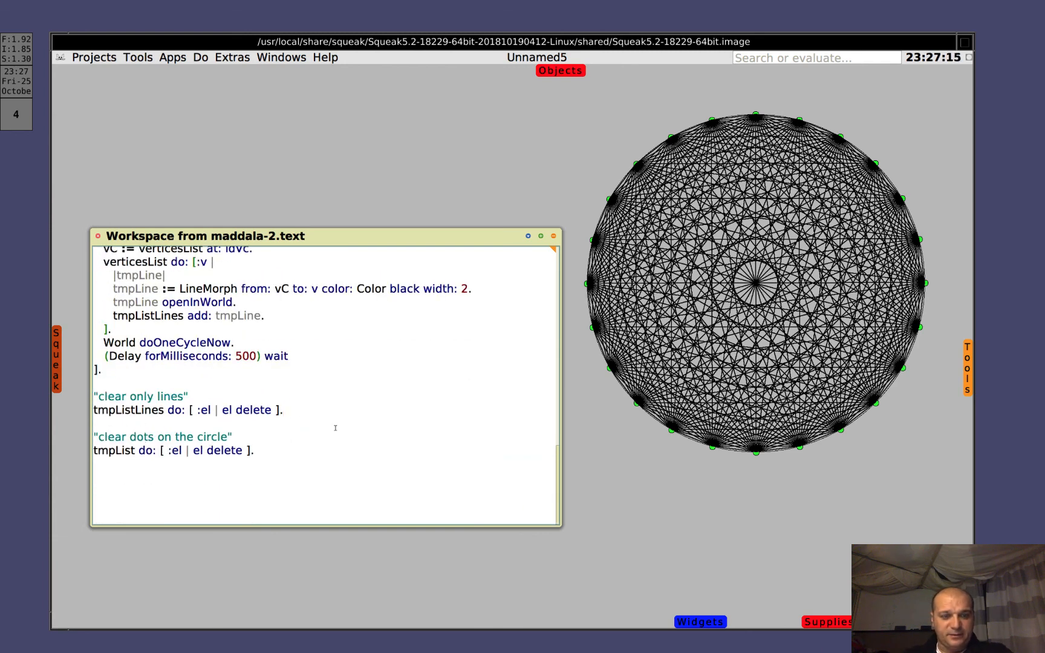
- Evaluate the 'clear only lines' statement, then the 'clear dots on the circle' statement
triple_click(187, 411)
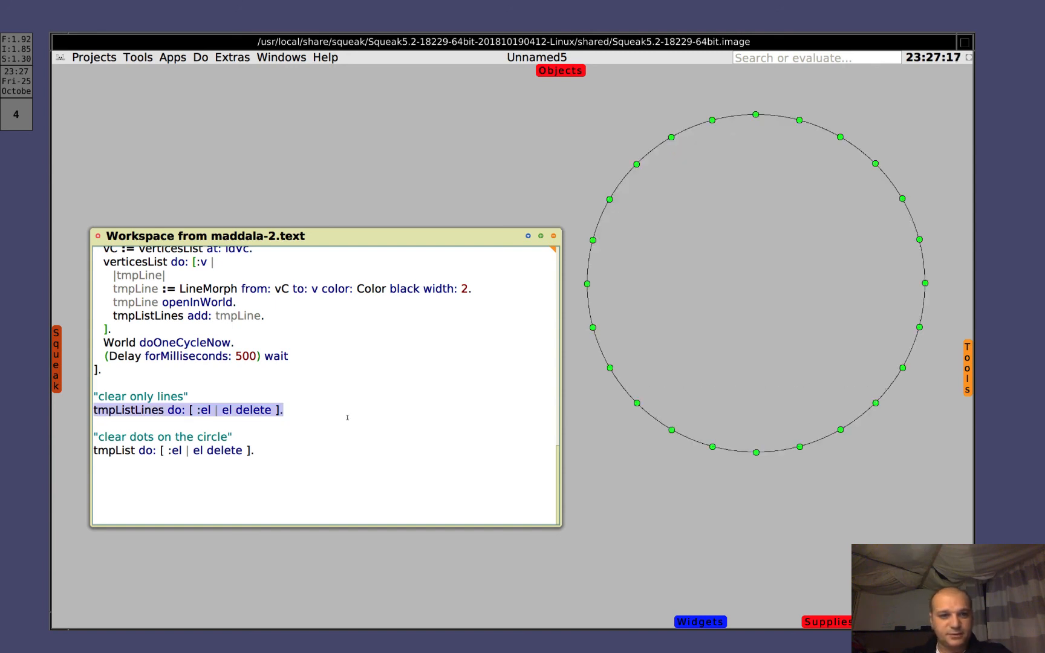
left_click(96, 410)
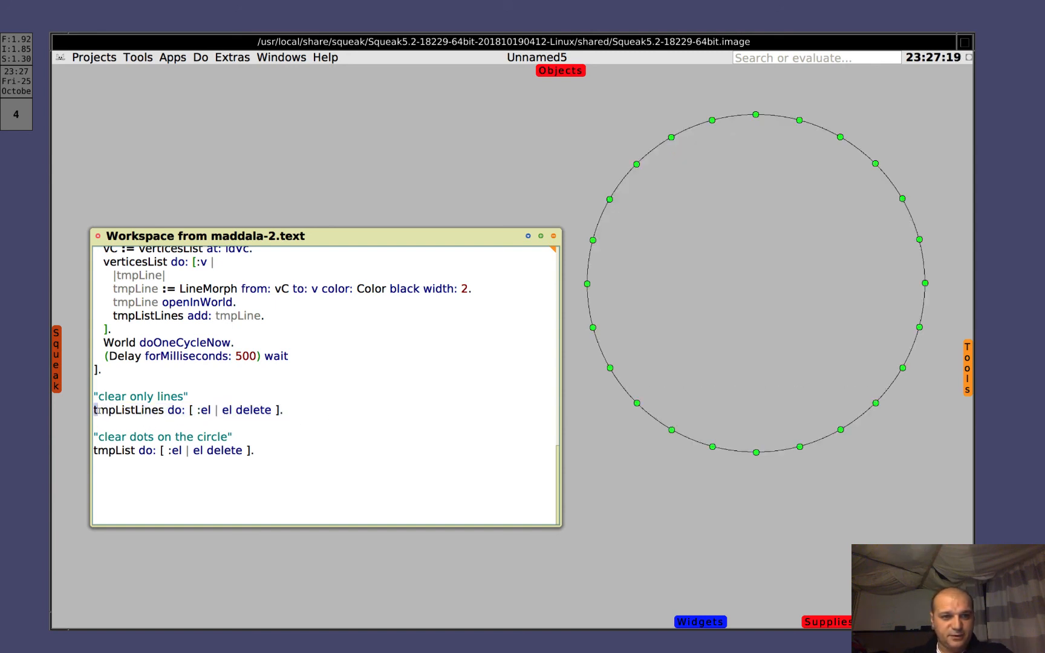
double_click(127, 410)
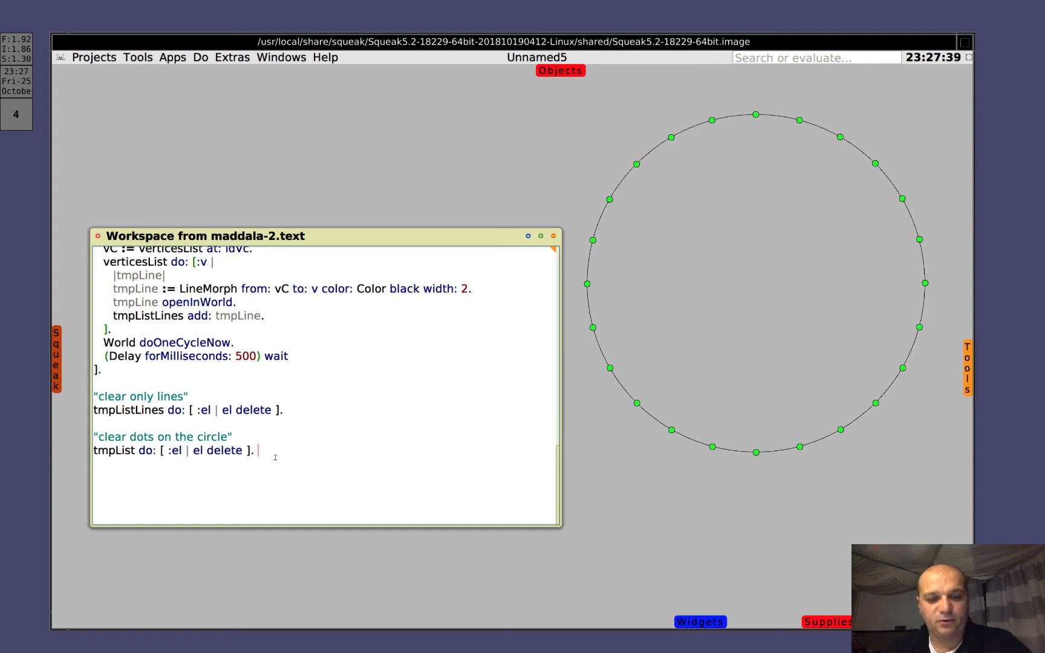
triple_click(174, 450)
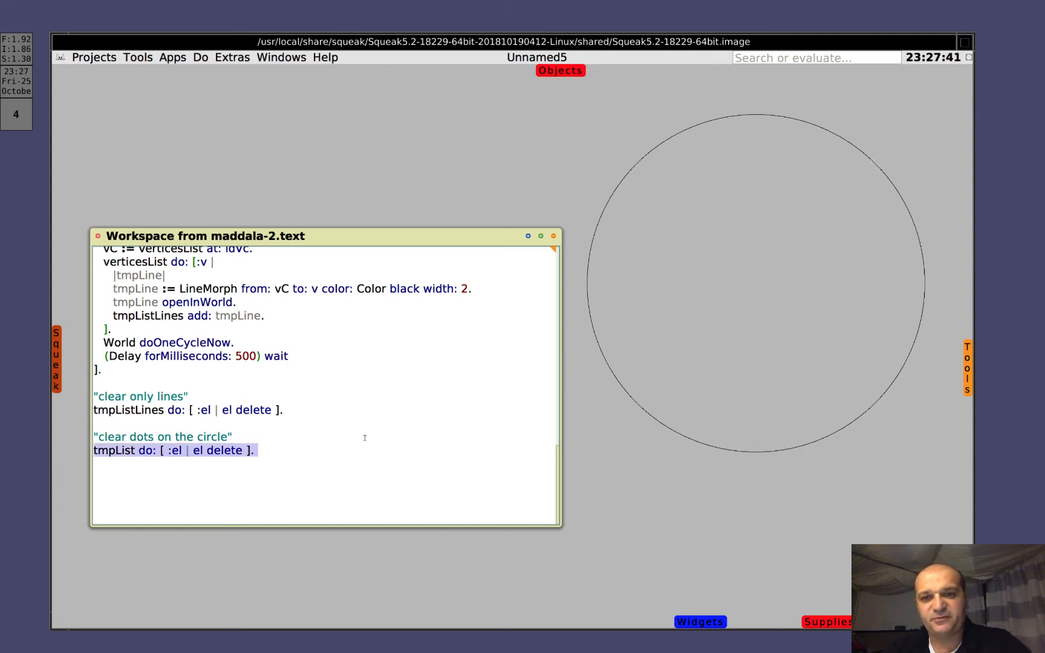